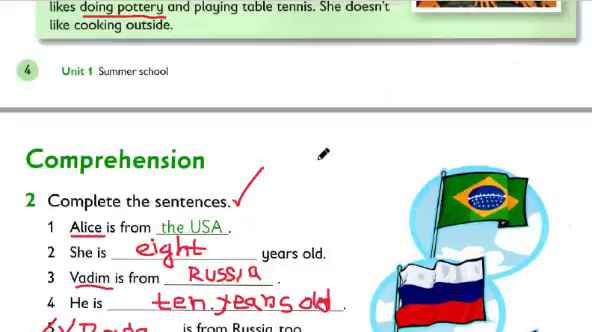
scroll("down", 3)
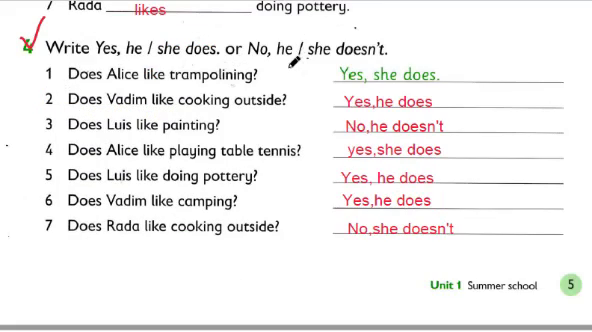